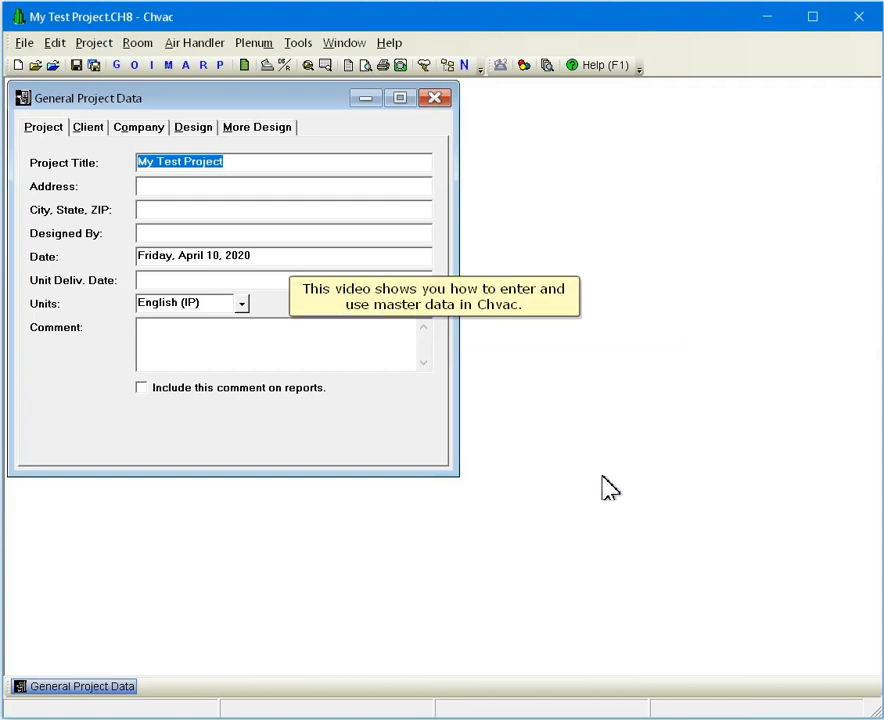
{"action": "mouse_move", "coordinate": [290, 168]}
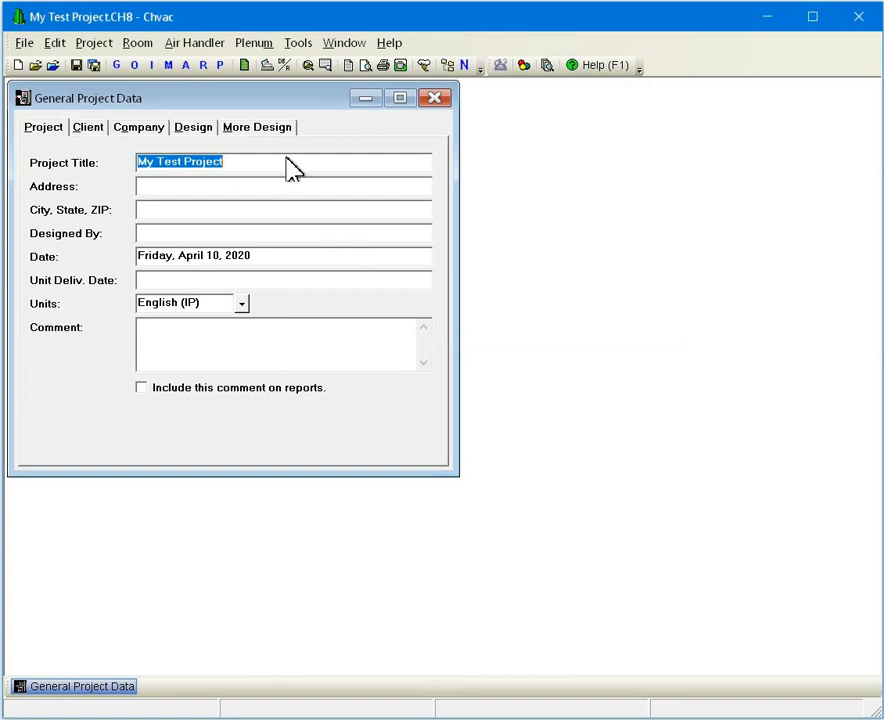
{"action": "mouse_move", "coordinate": [284, 148]}
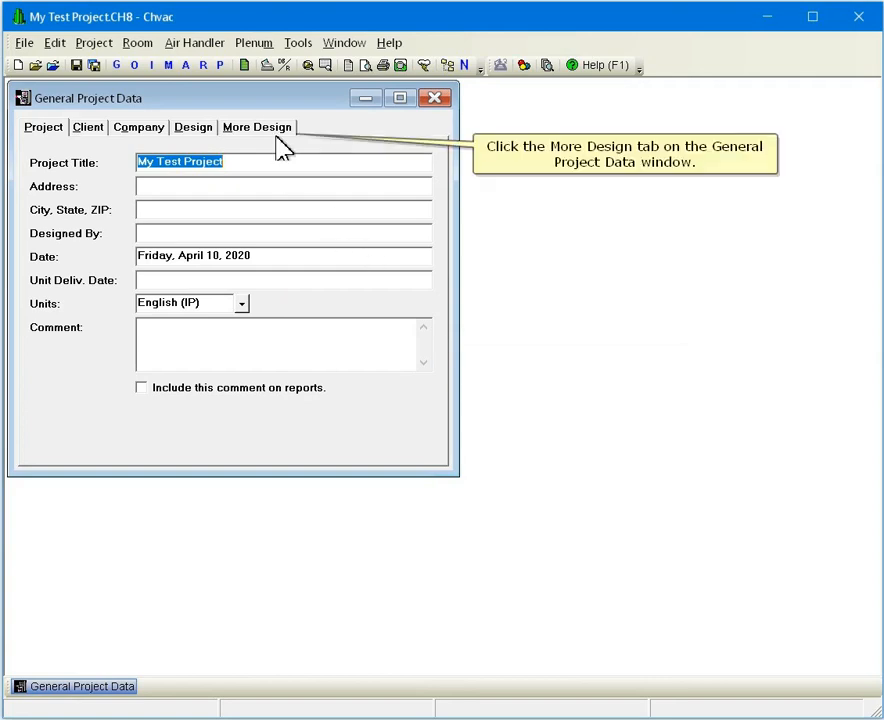
- Show the More Design settings and look up the Cooling Calculation Method choices (CLTD)
{"action": "left_click", "coordinate": [256, 128]}
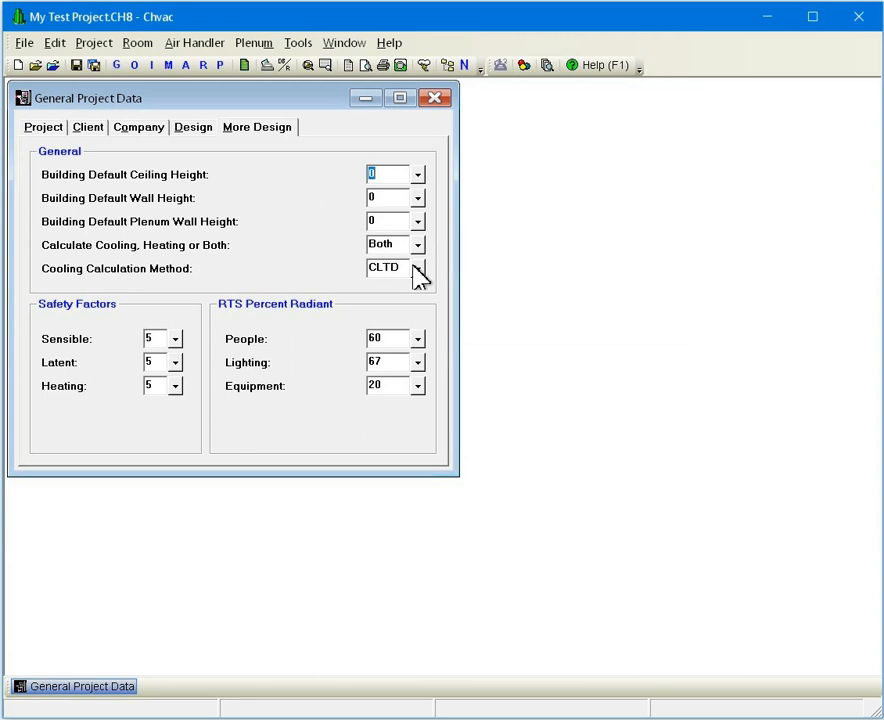
{"action": "mouse_move", "coordinate": [420, 276]}
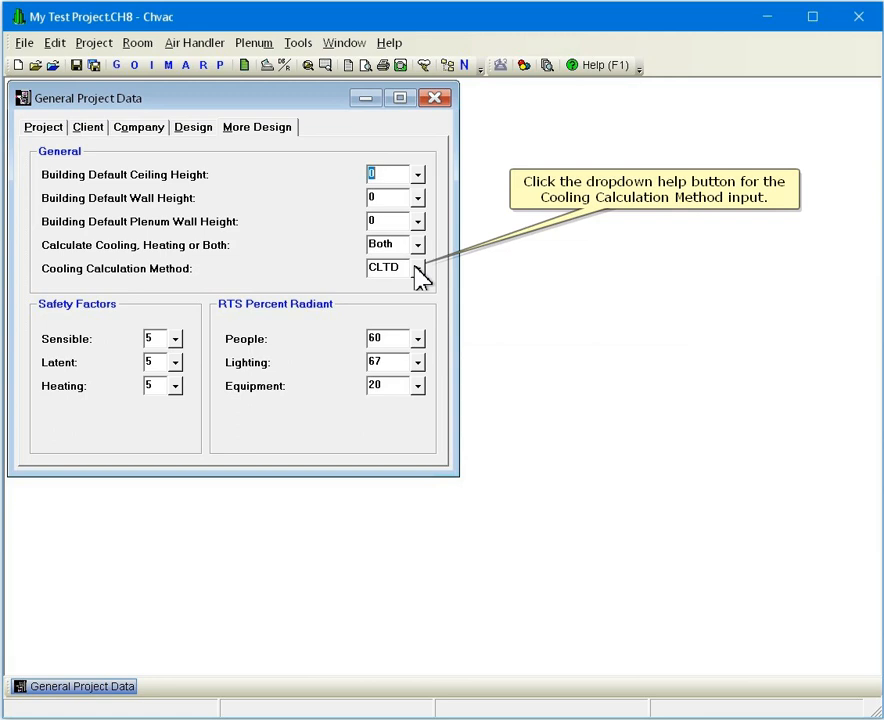
{"action": "left_click", "coordinate": [420, 268]}
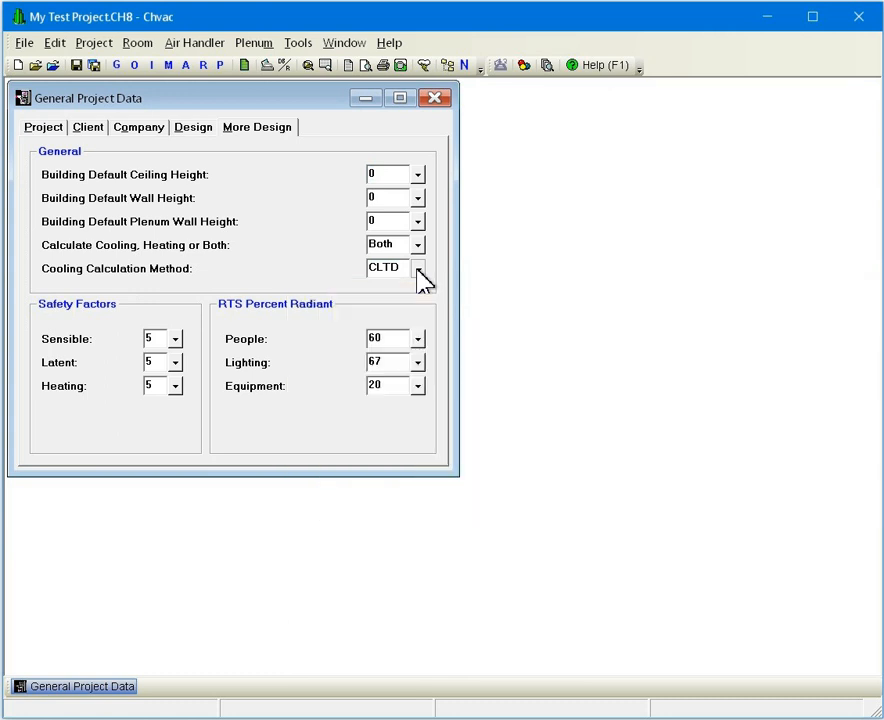
{"action": "mouse_move", "coordinate": [168, 64]}
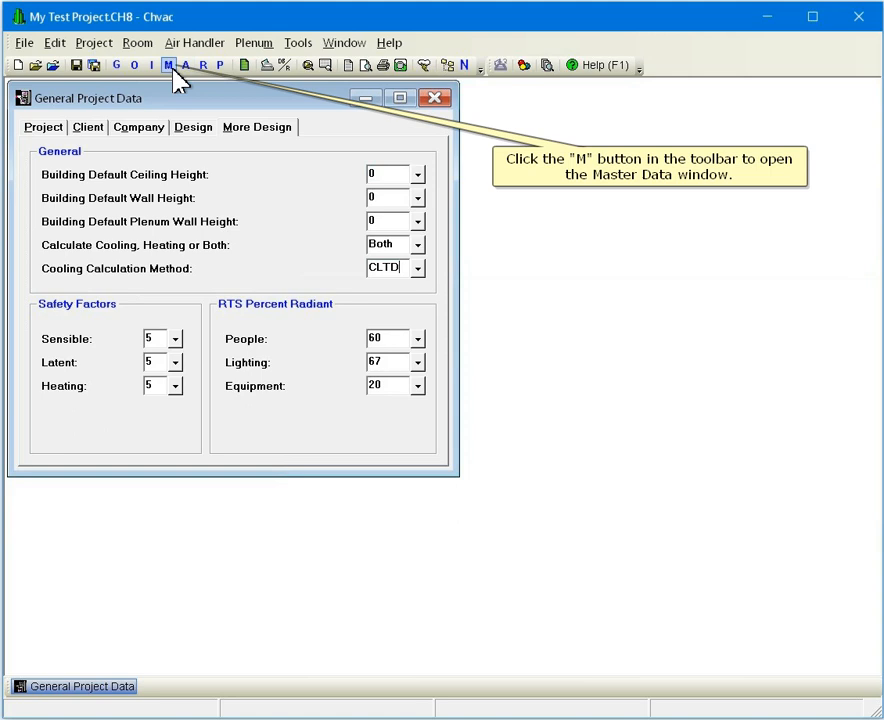
- Bring up the Master Data window with the CLTD and RTS roof definitions
{"action": "left_click", "coordinate": [168, 64]}
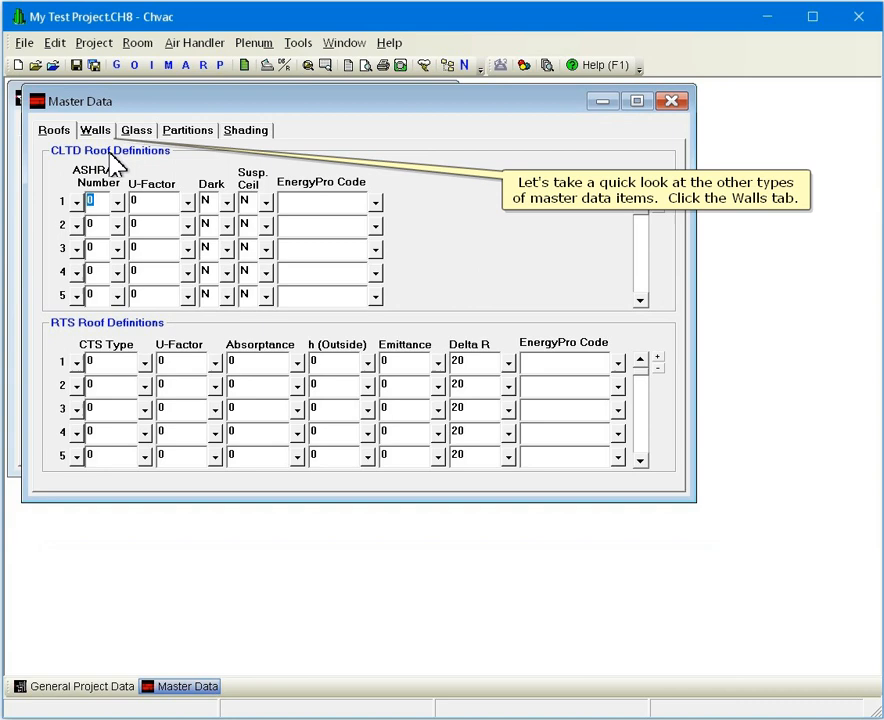
- Review the Walls, Glass, Partitions and Shading master definitions in turn
{"action": "left_click", "coordinate": [96, 130]}
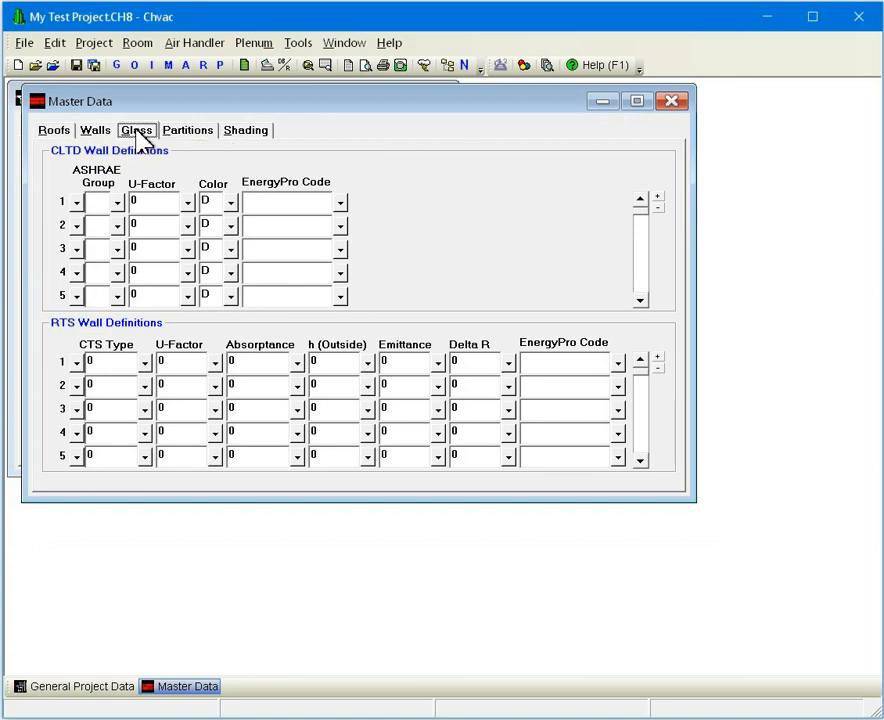
{"action": "left_click", "coordinate": [136, 130]}
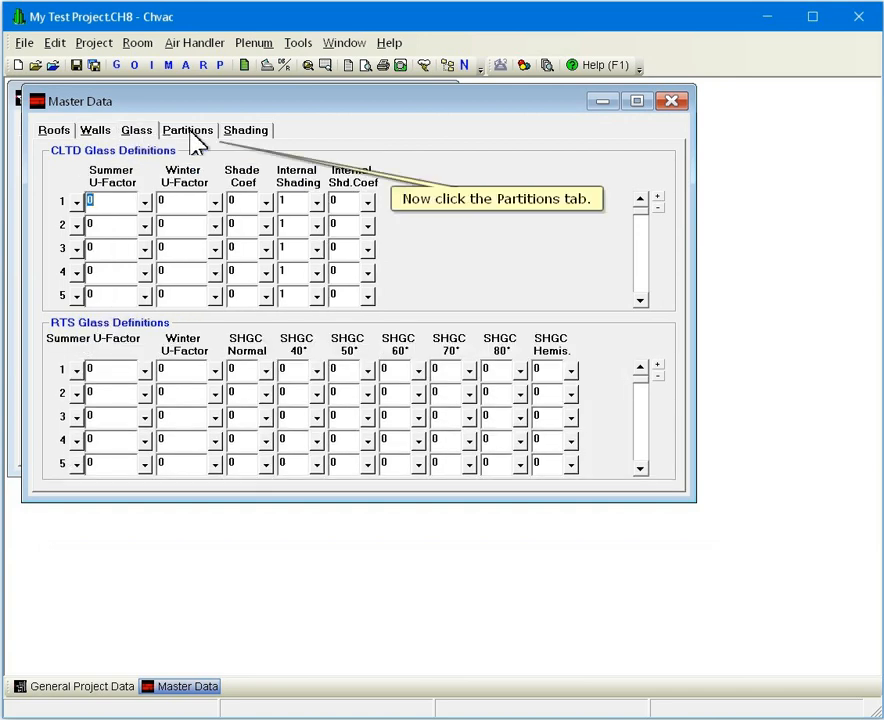
{"action": "left_click", "coordinate": [188, 130]}
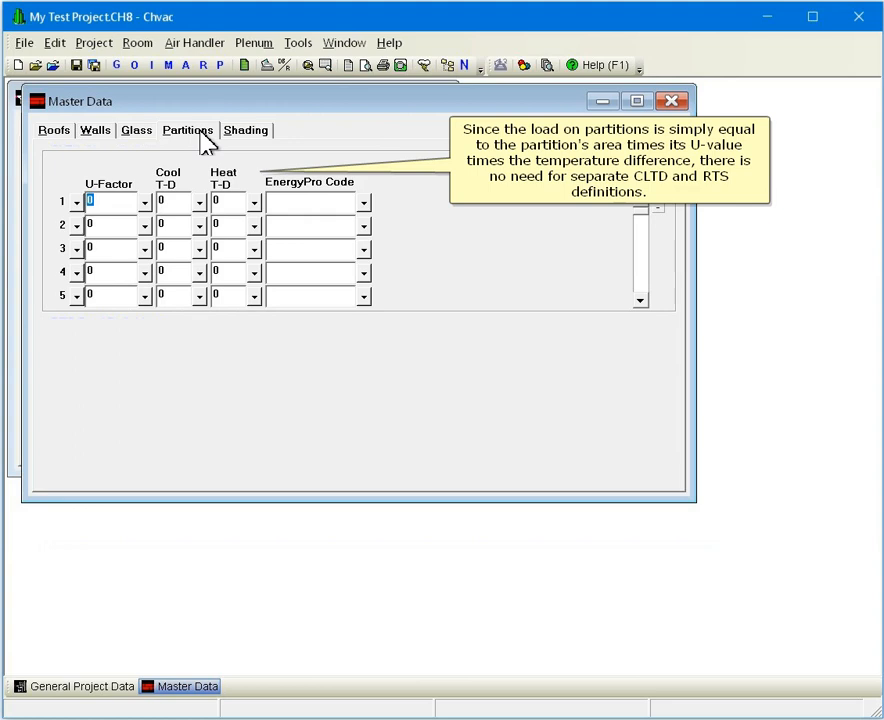
{"action": "mouse_move", "coordinate": [226, 140]}
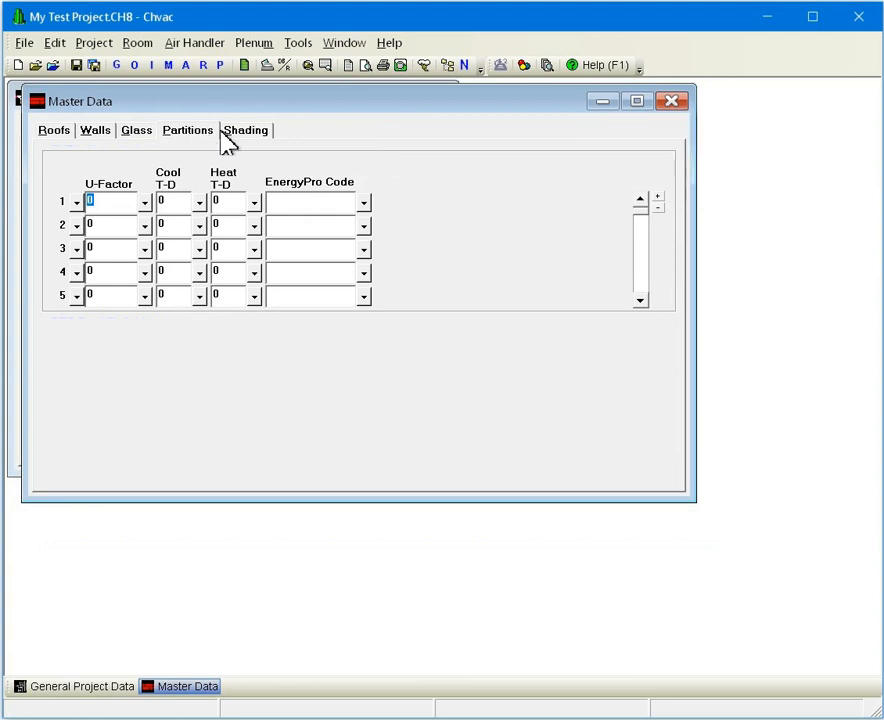
{"action": "mouse_move", "coordinate": [244, 136]}
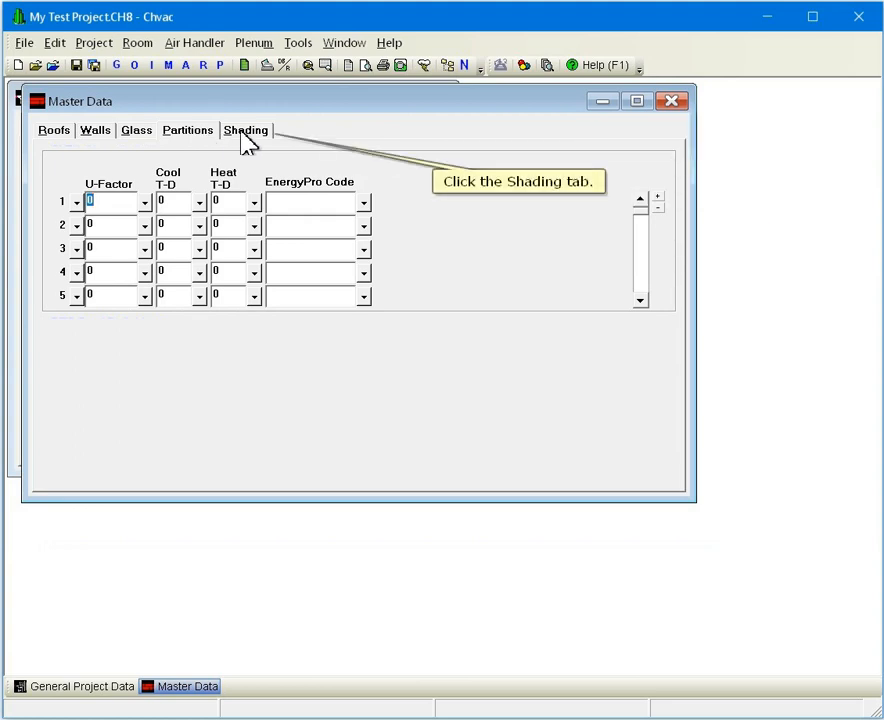
{"action": "left_click", "coordinate": [246, 130]}
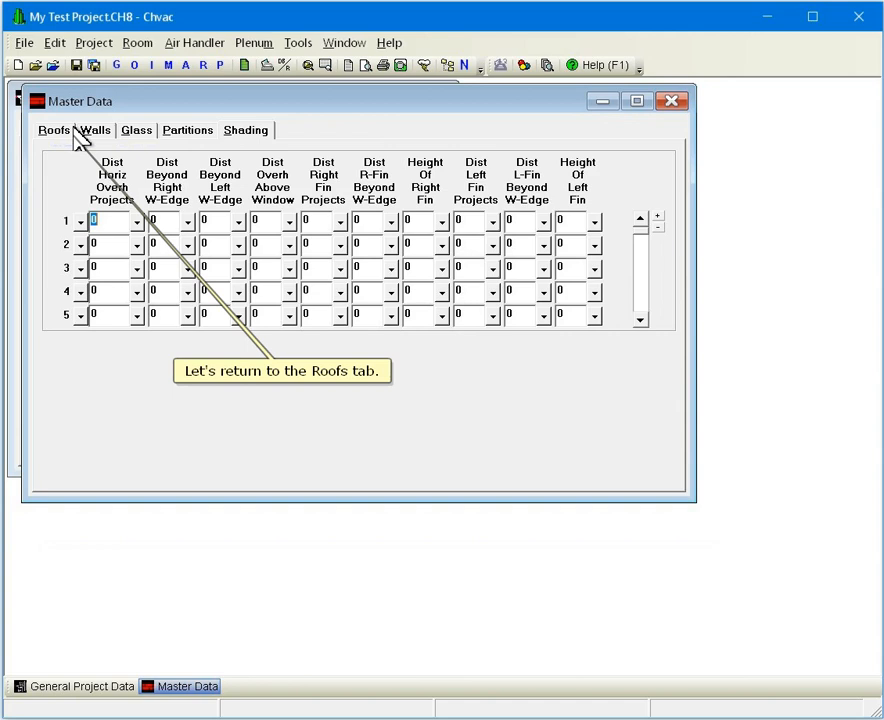
- Return to the Roofs definitions and check roof 1's colour choices, keeping N
{"action": "left_click", "coordinate": [52, 130]}
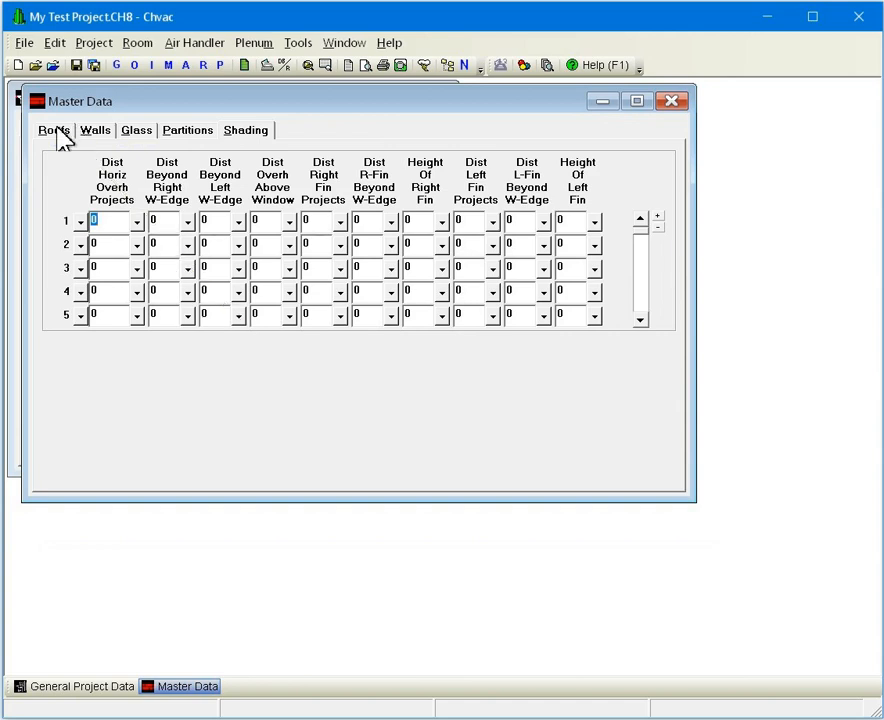
{"action": "left_click", "coordinate": [52, 130]}
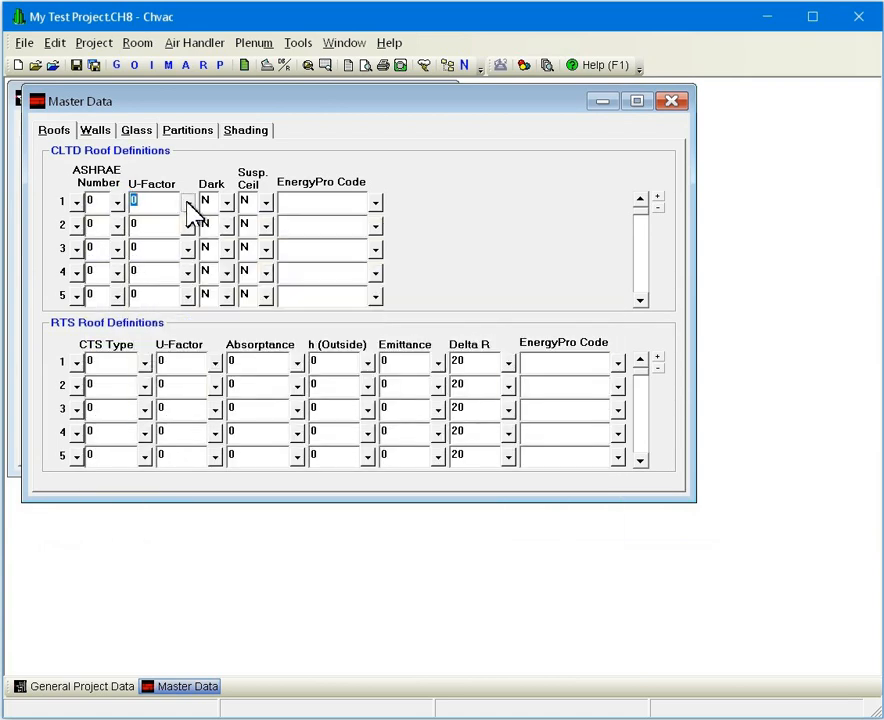
{"action": "left_click", "coordinate": [226, 200]}
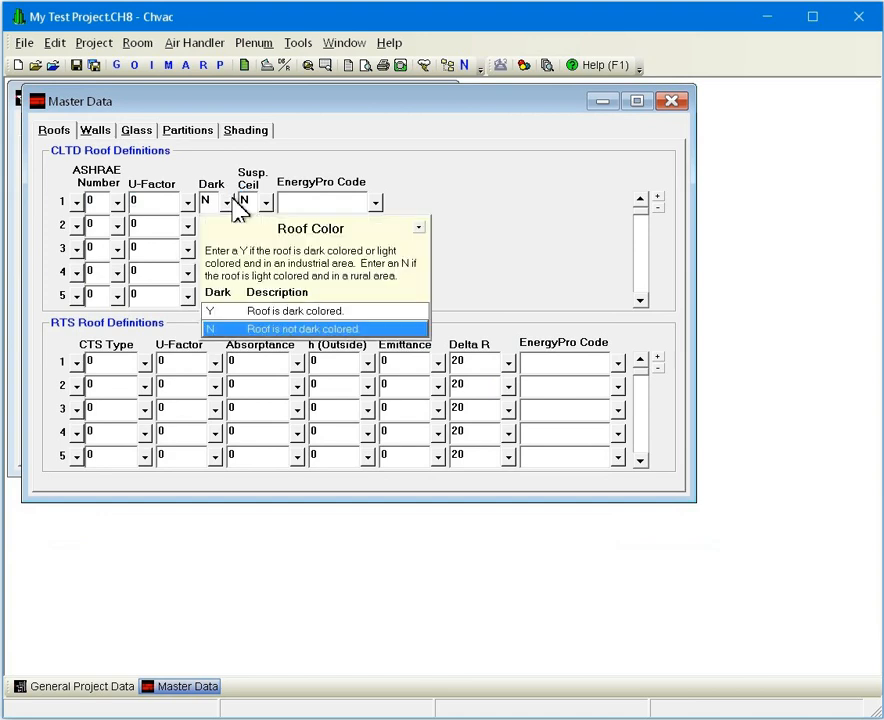
{"action": "left_click", "coordinate": [280, 328]}
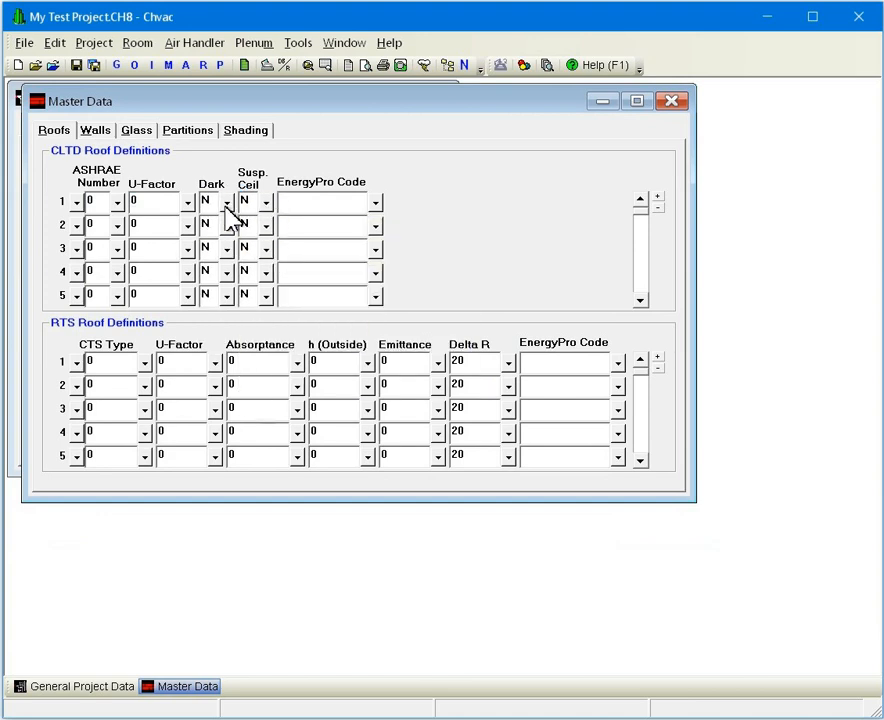
{"action": "mouse_move", "coordinate": [84, 216]}
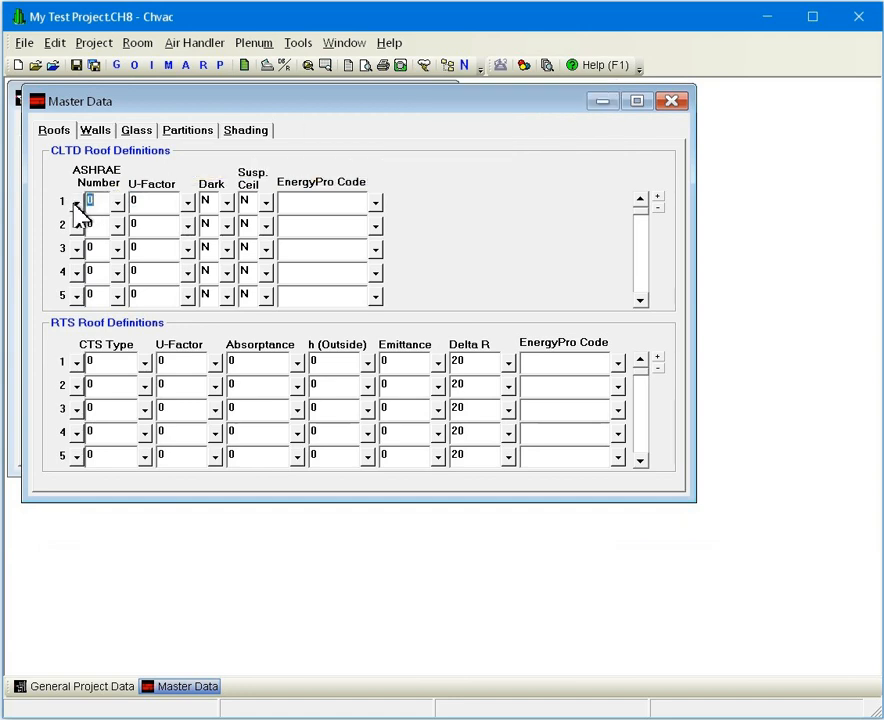
- Start choosing roof 1's ASHRAE number and show the Flat Roof options
{"action": "left_click", "coordinate": [114, 202]}
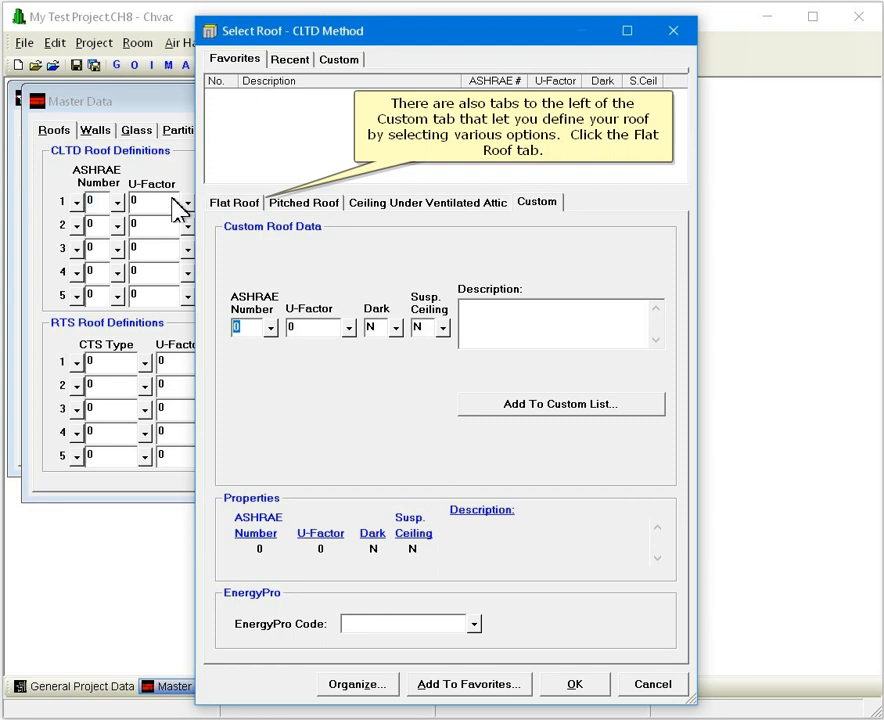
{"action": "left_click", "coordinate": [232, 202]}
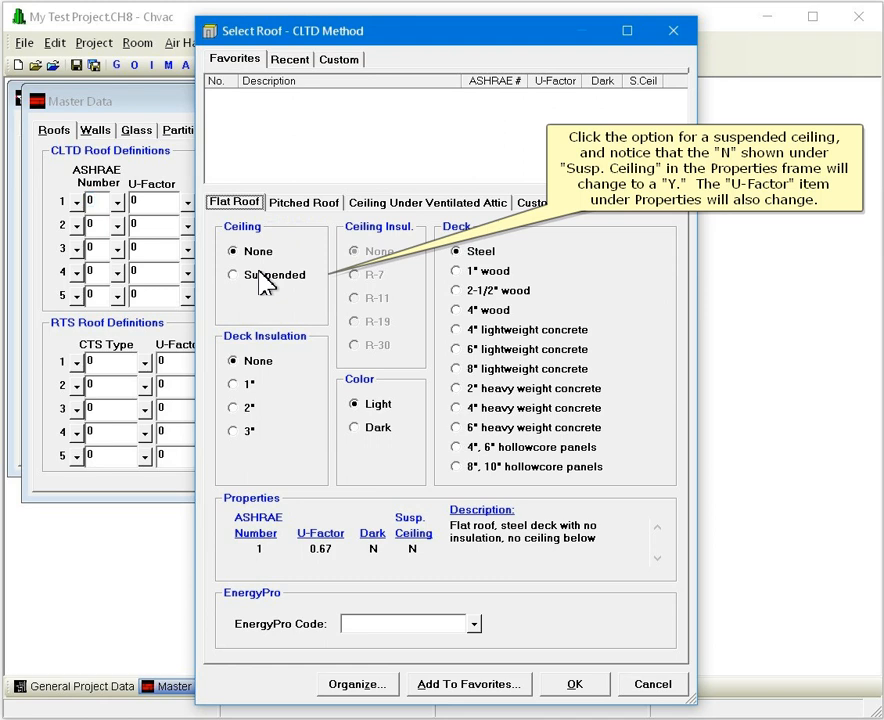
- Choose suspended ceiling, 3" deck insulation, R-19, dark color, 6" lightweight concrete deck, and accept
{"action": "left_click", "coordinate": [234, 274]}
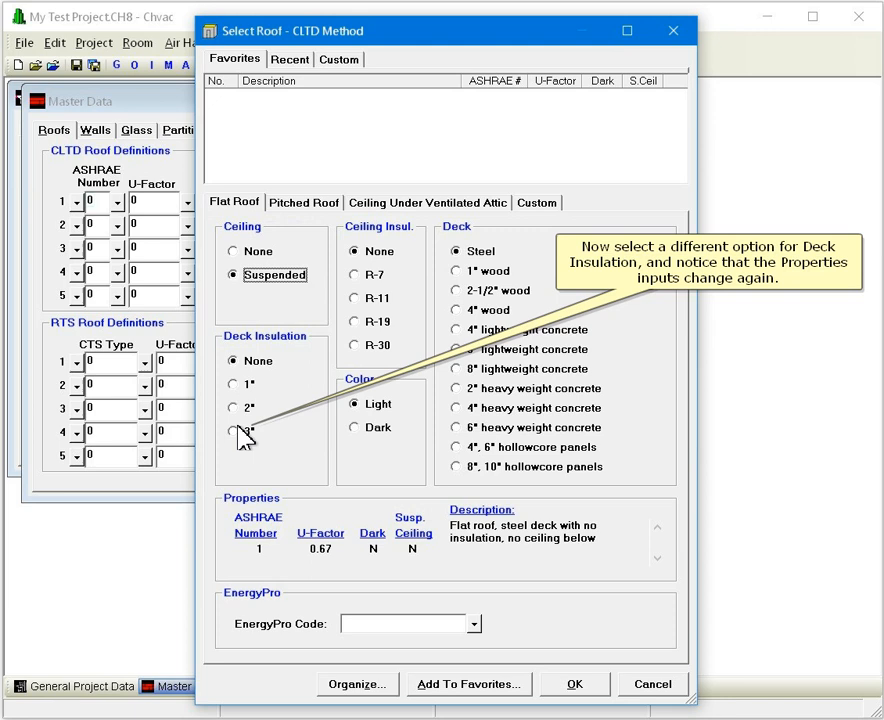
{"action": "left_click", "coordinate": [232, 432]}
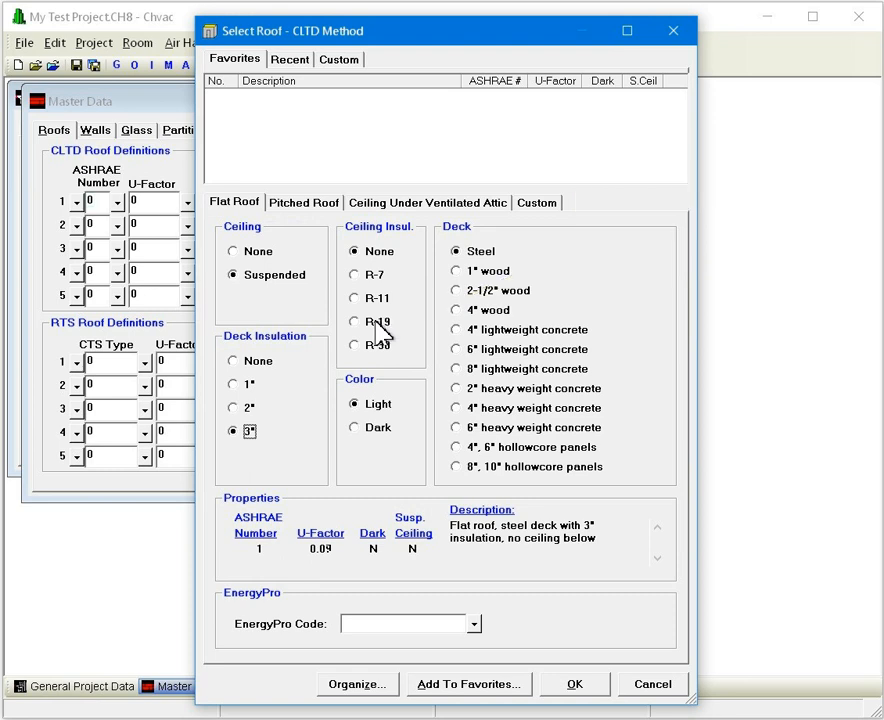
{"action": "left_click", "coordinate": [354, 320]}
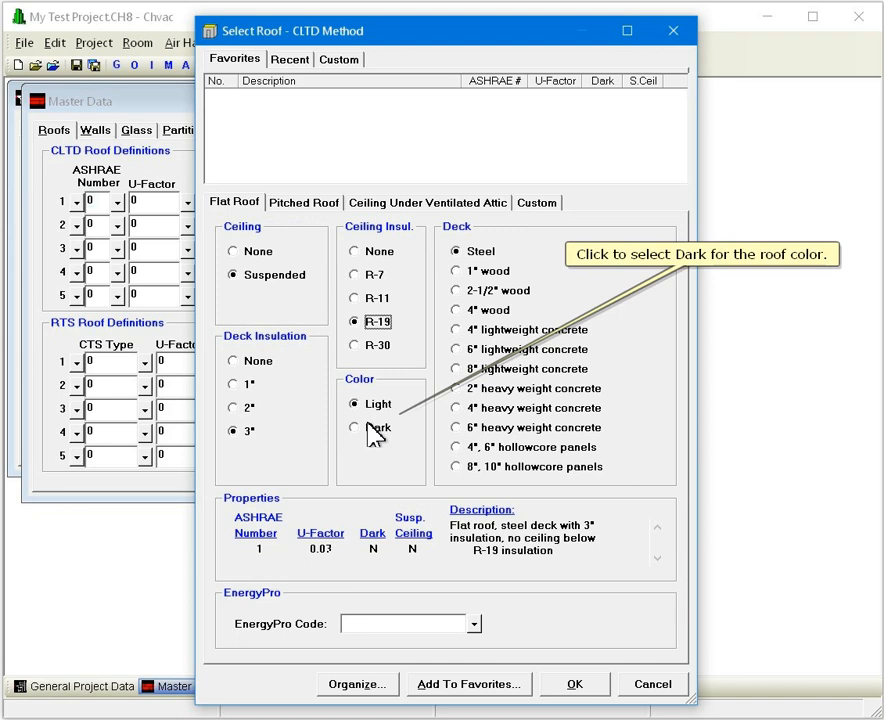
{"action": "left_click", "coordinate": [354, 428]}
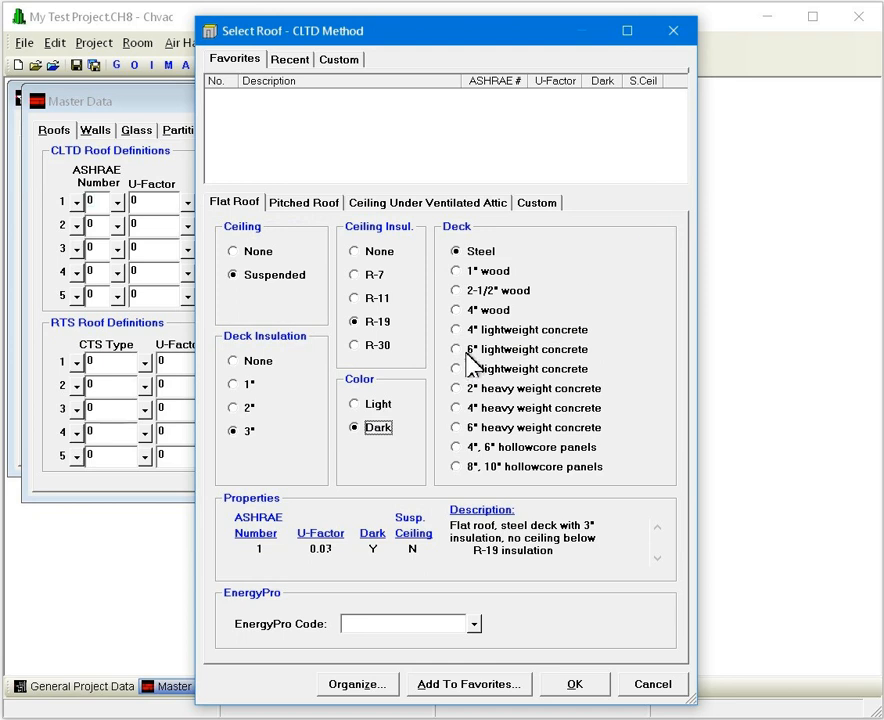
{"action": "left_click", "coordinate": [468, 348]}
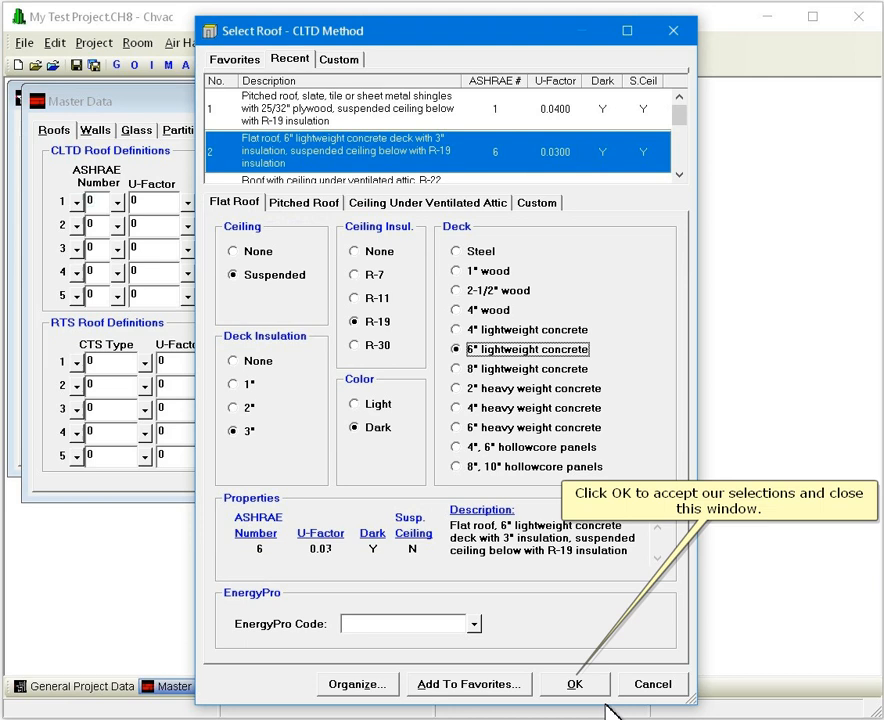
{"action": "left_click", "coordinate": [574, 684]}
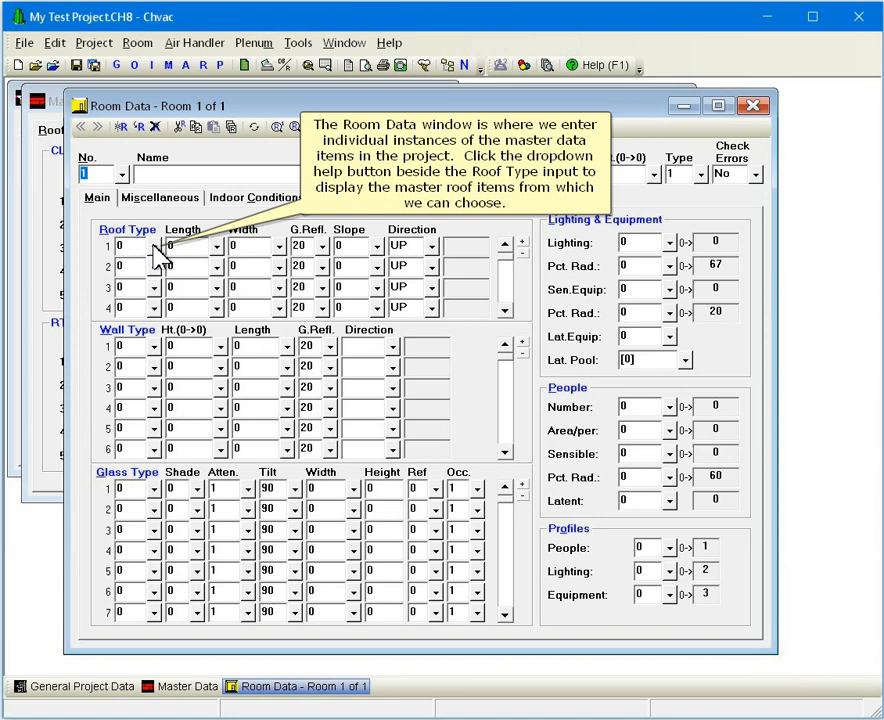
- List the defined master roofs for the room's first Roof Type row
{"action": "left_click", "coordinate": [152, 246]}
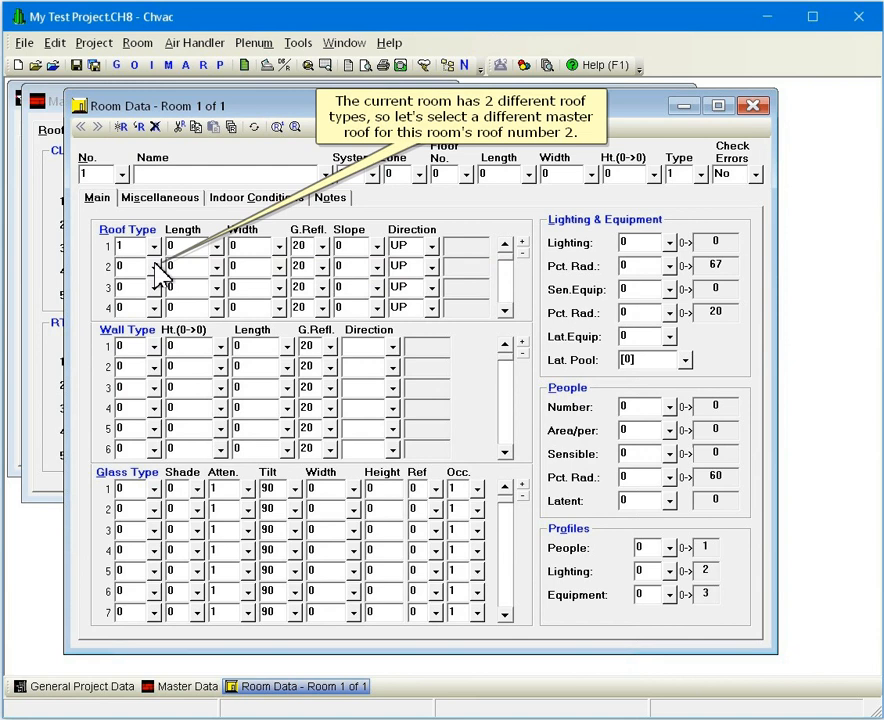
- Pick undefined master roof 2 for the room's second Roof Type row
{"action": "left_click", "coordinate": [130, 266]}
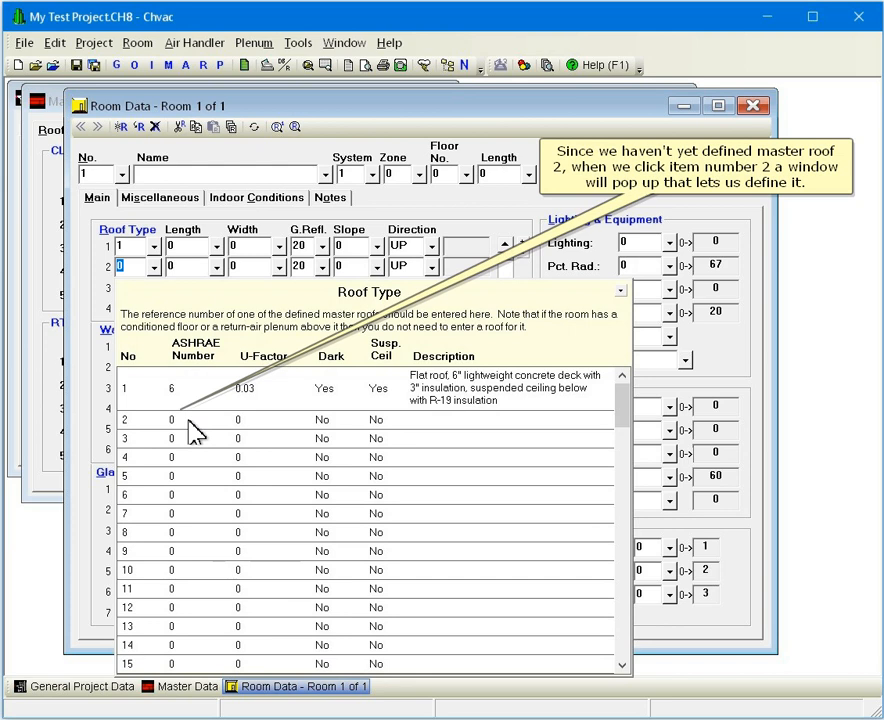
{"action": "left_click", "coordinate": [128, 268]}
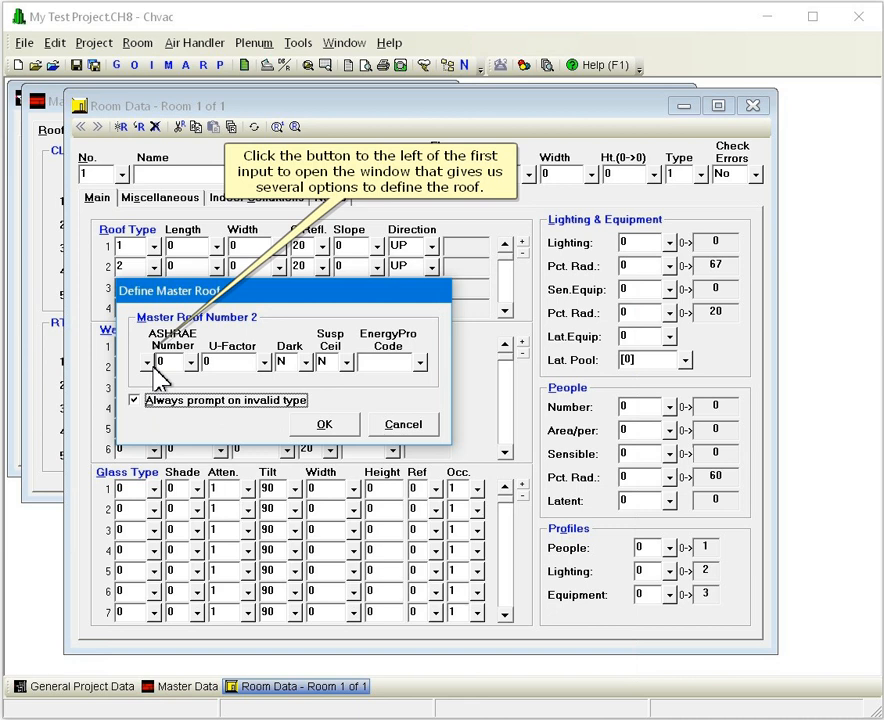
- Give master roof 2 a dark ceiling under ventilated attic with R-22, ASHRAE roof 4
{"action": "left_click", "coordinate": [148, 362]}
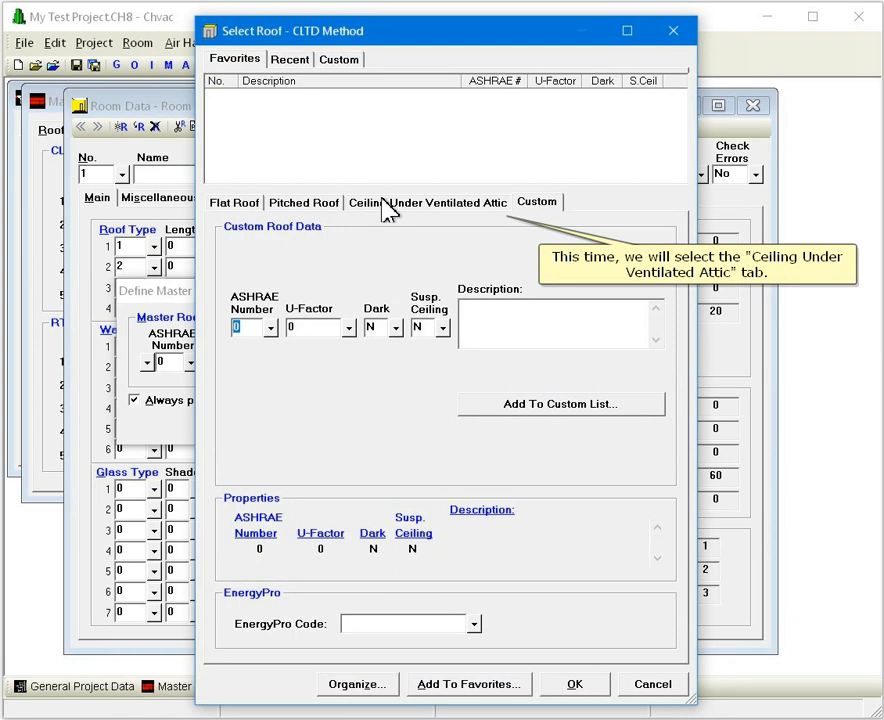
{"action": "left_click", "coordinate": [428, 202]}
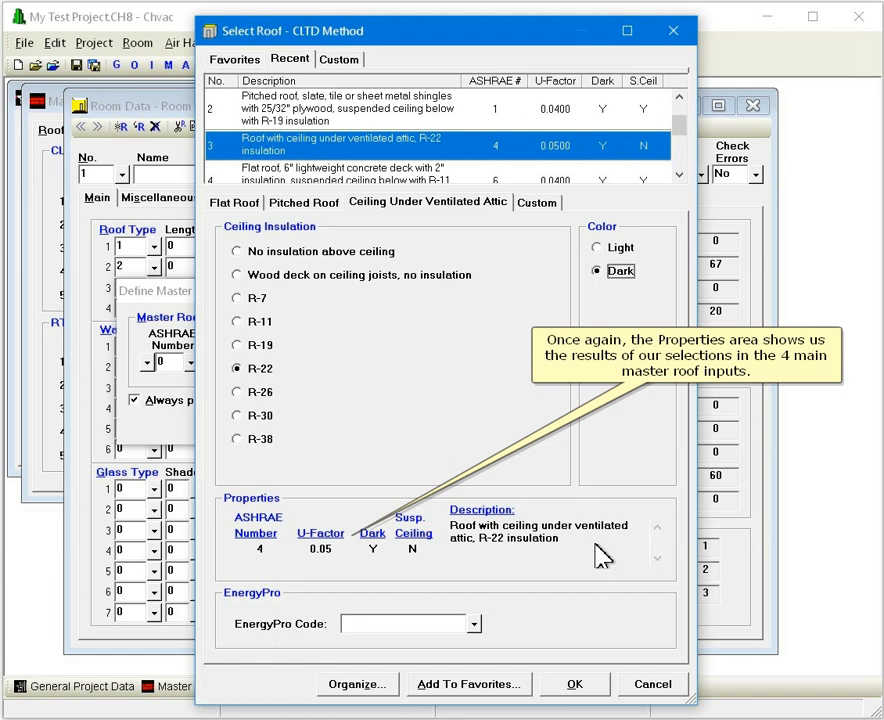
{"action": "mouse_move", "coordinate": [620, 684]}
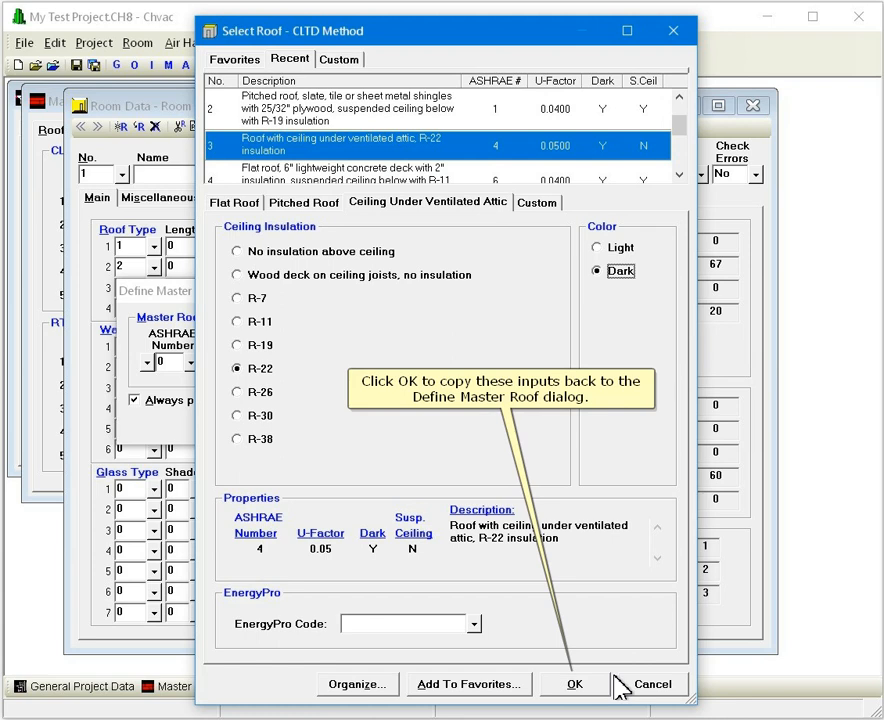
{"action": "left_click", "coordinate": [576, 684]}
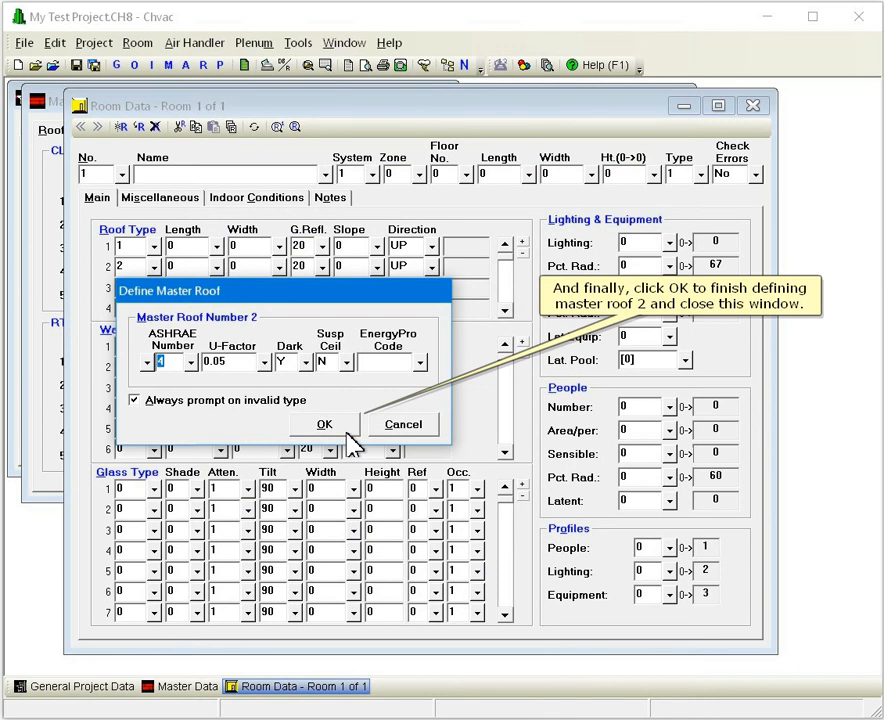
- Accept master roof 2 and bring Master Data forward listing both roofs
{"action": "left_click", "coordinate": [324, 424]}
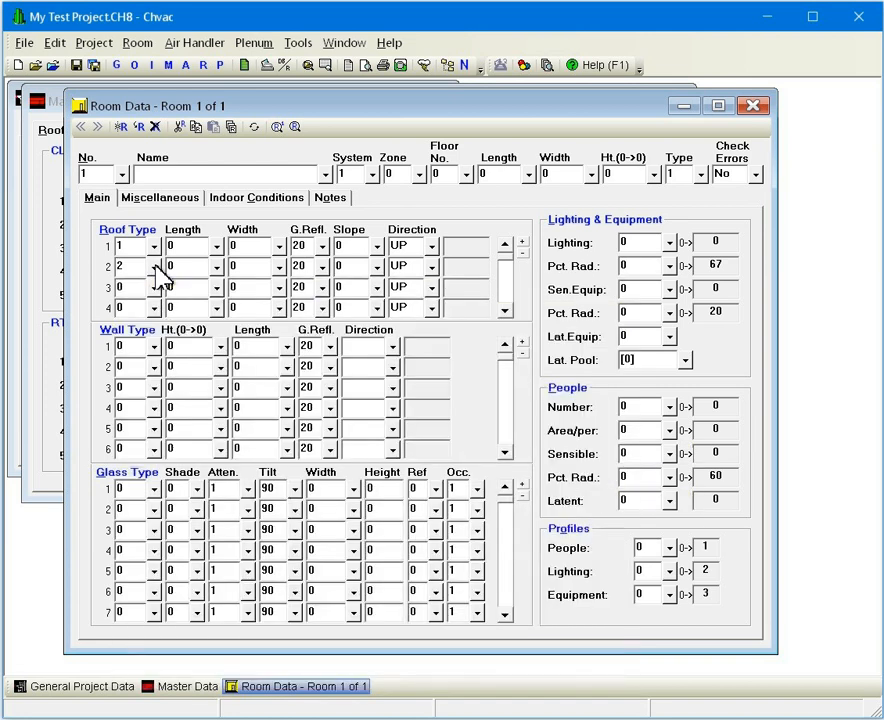
{"action": "mouse_move", "coordinate": [164, 658]}
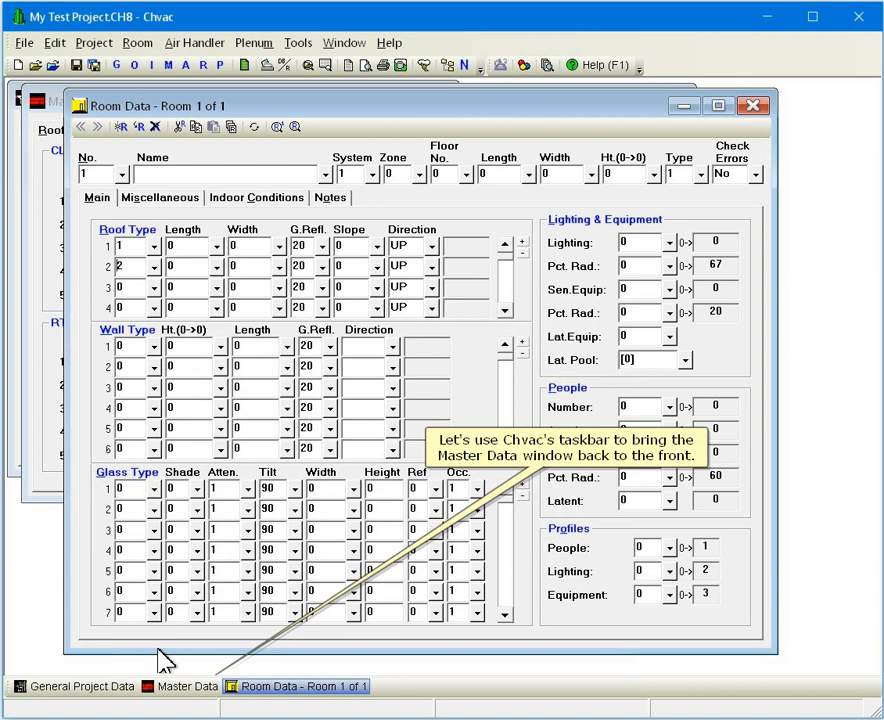
{"action": "left_click", "coordinate": [184, 686]}
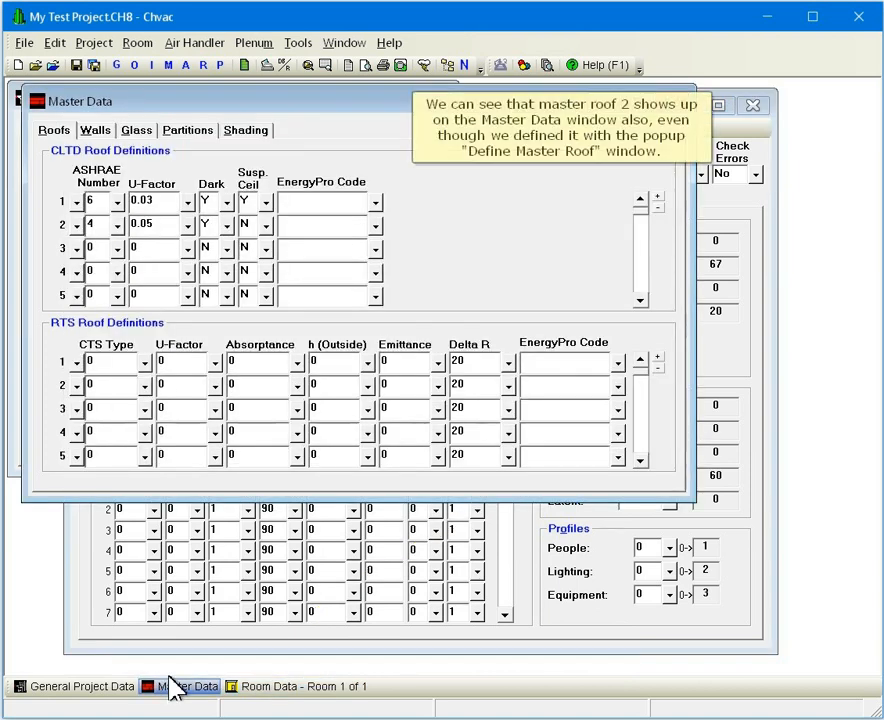